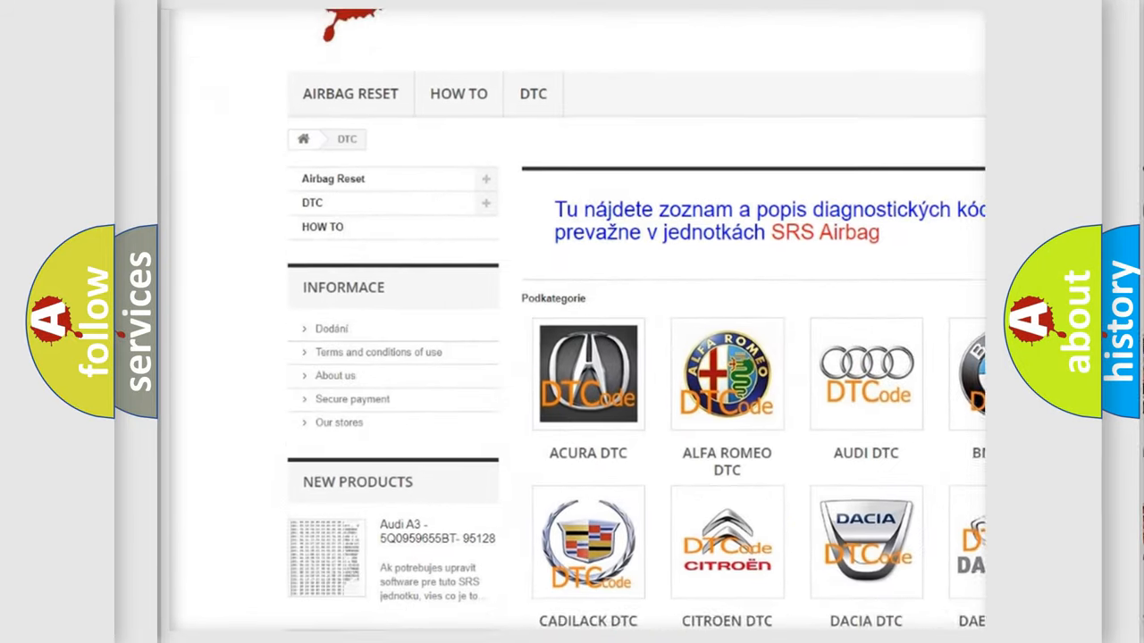
scroll("down", 3)
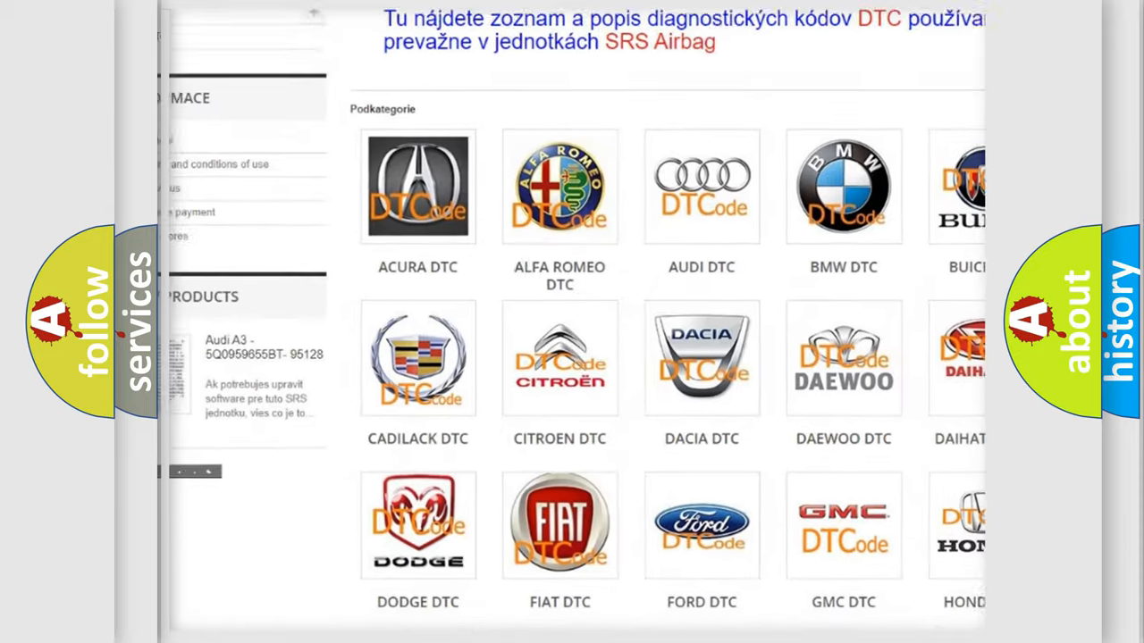
scroll("down", 3)
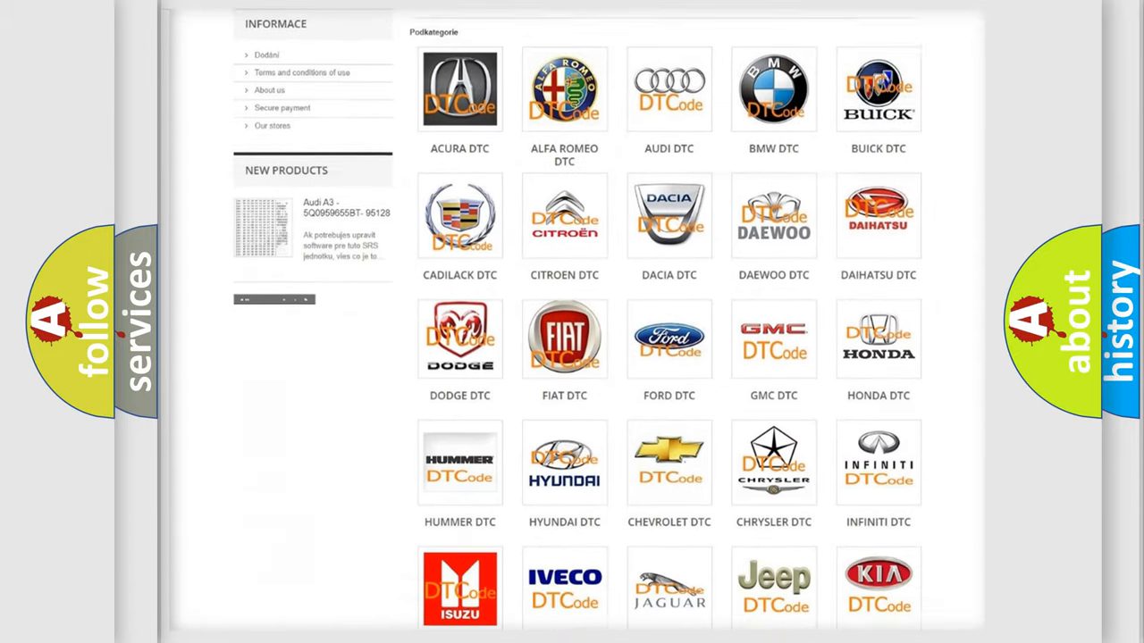
scroll("down", 3)
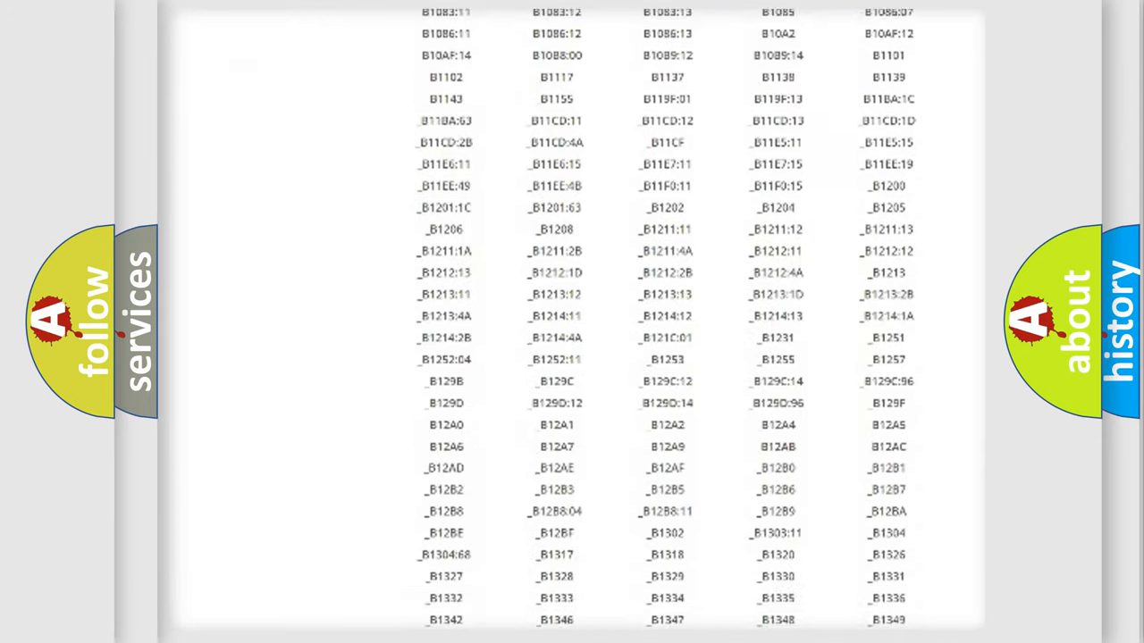
scroll("down", 3)
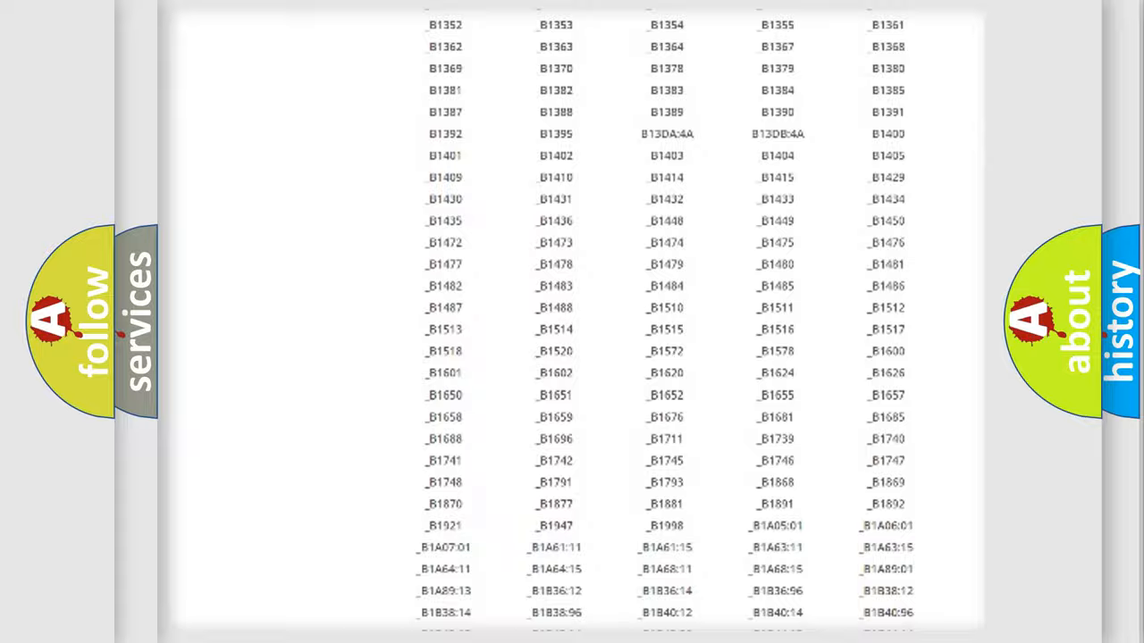